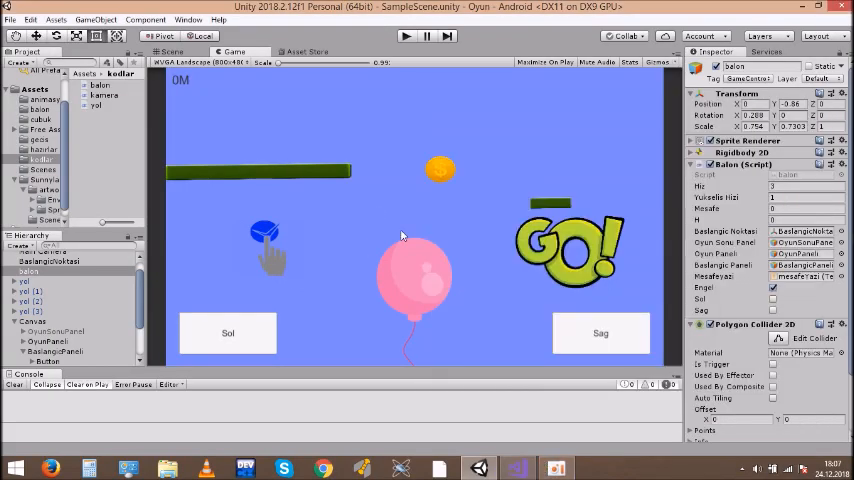
pyautogui.moveTo(504, 312)
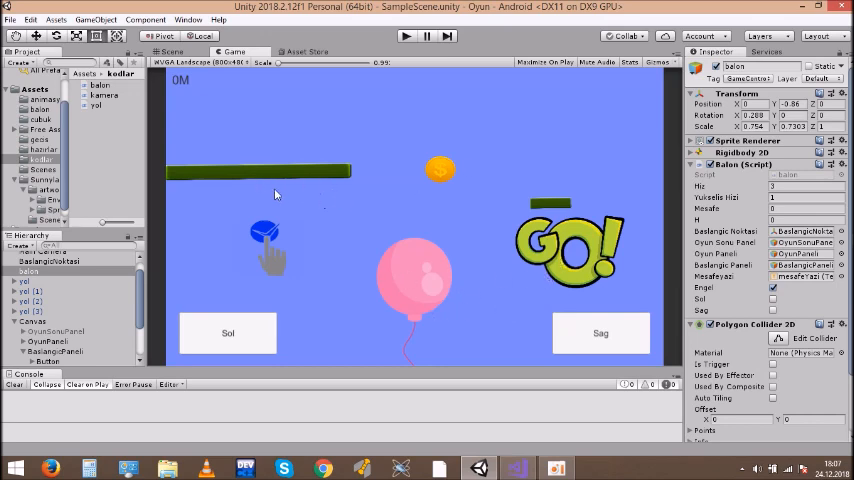
pyautogui.moveTo(292, 184)
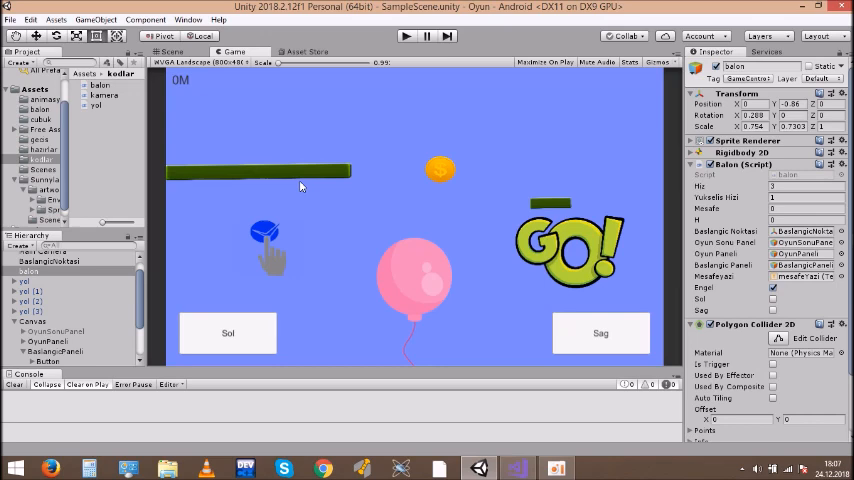
pyautogui.moveTo(320, 208)
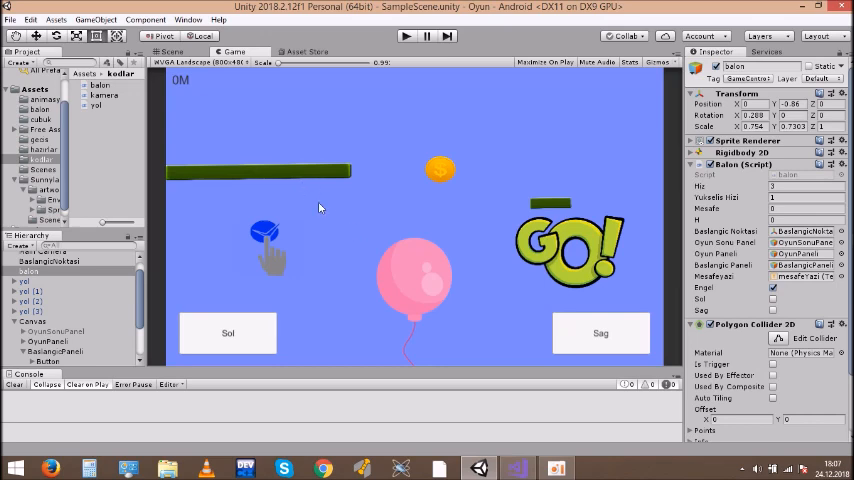
pyautogui.moveTo(328, 190)
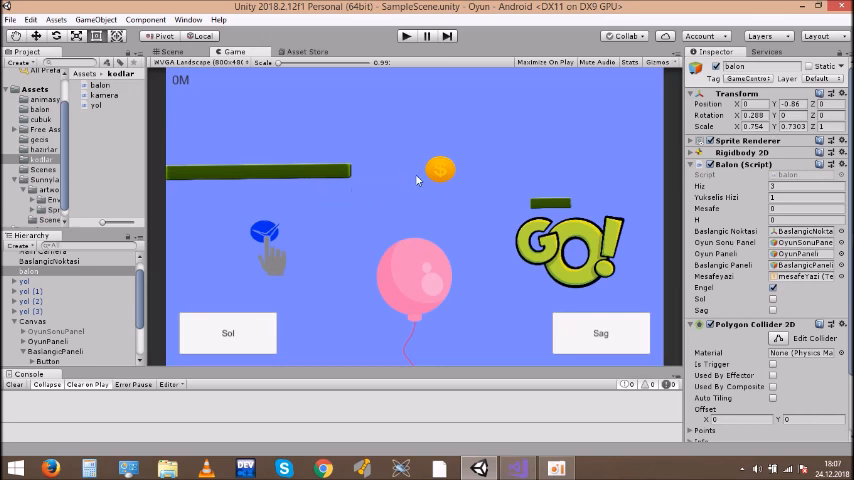
pyautogui.moveTo(290, 188)
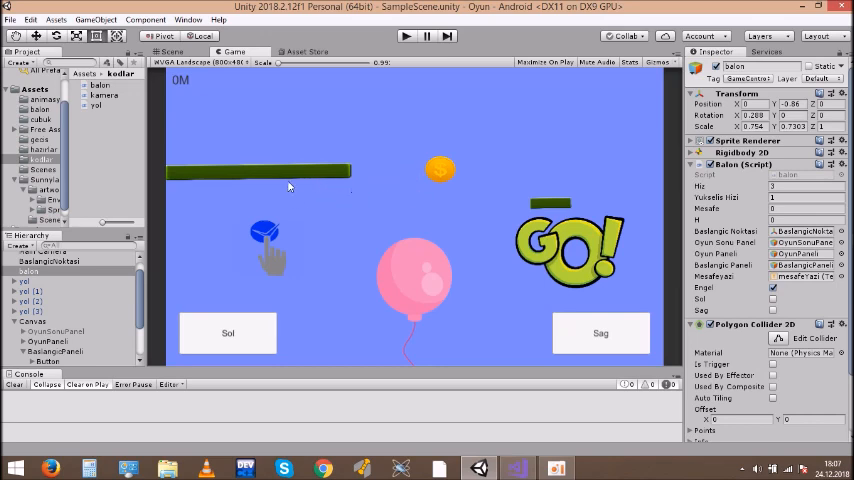
# Show the level layout, return to the game preview, then bring up the balon.cs script
pyautogui.click(170, 52)
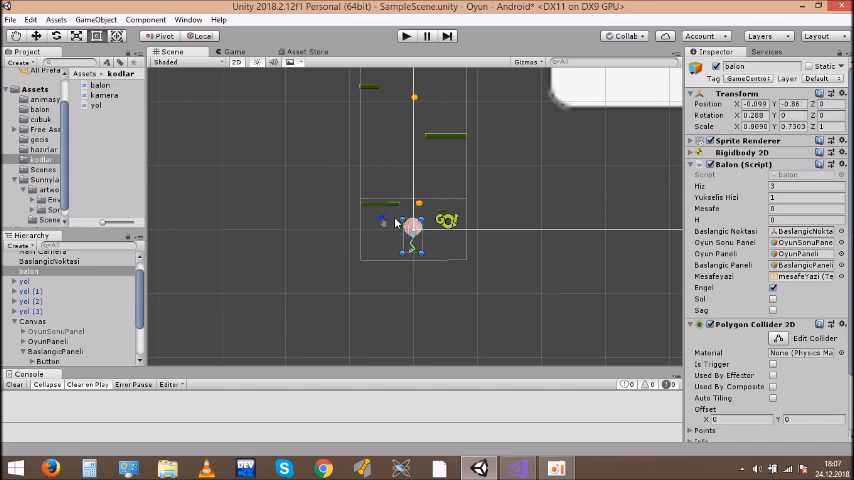
pyautogui.click(236, 52)
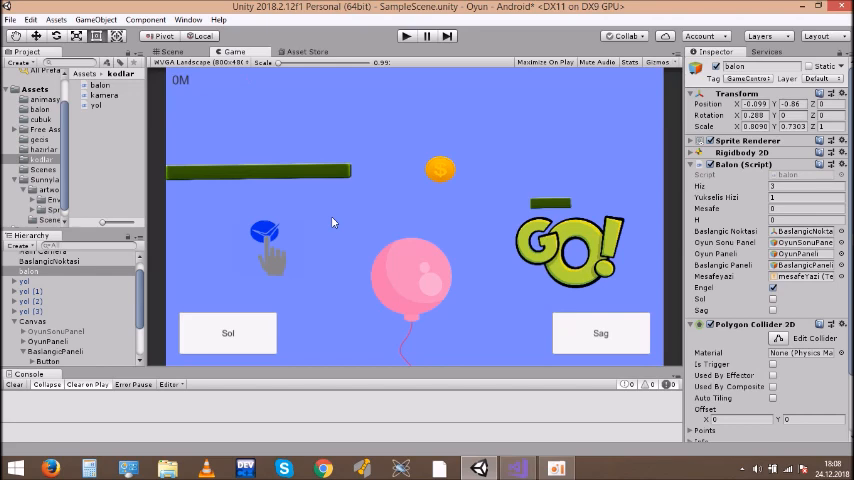
pyautogui.moveTo(278, 266)
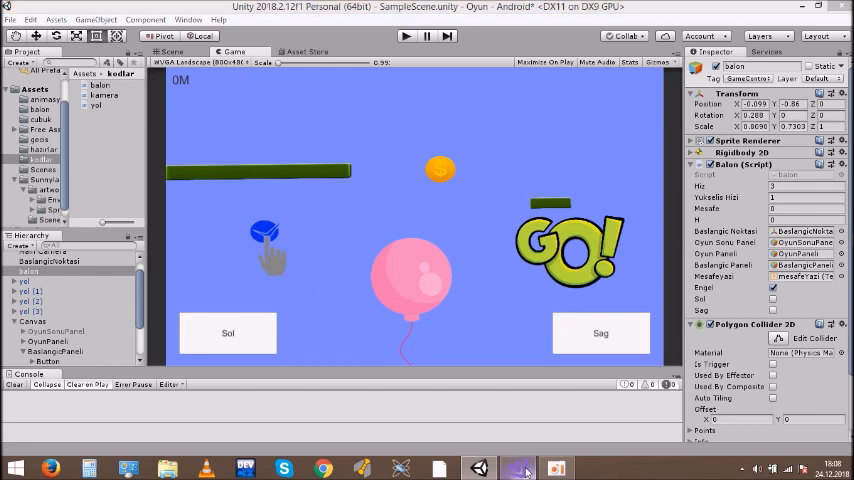
pyautogui.click(516, 468)
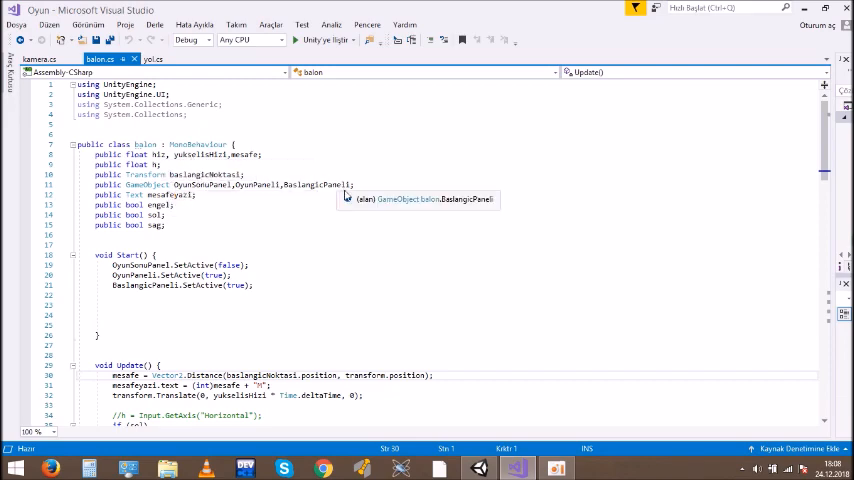
pyautogui.moveTo(334, 192)
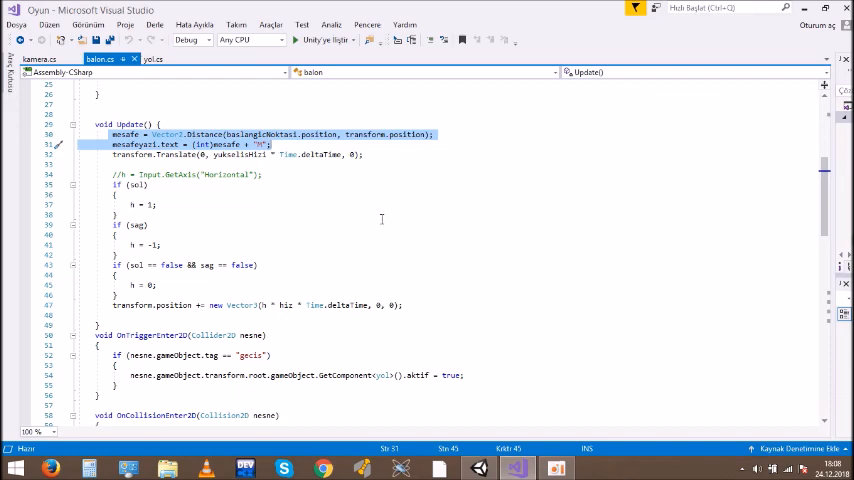
# Scroll balon.cs down to the OnTriggerEnter2D and OnCollisionEnter2D handlers
pyautogui.scroll(-3)
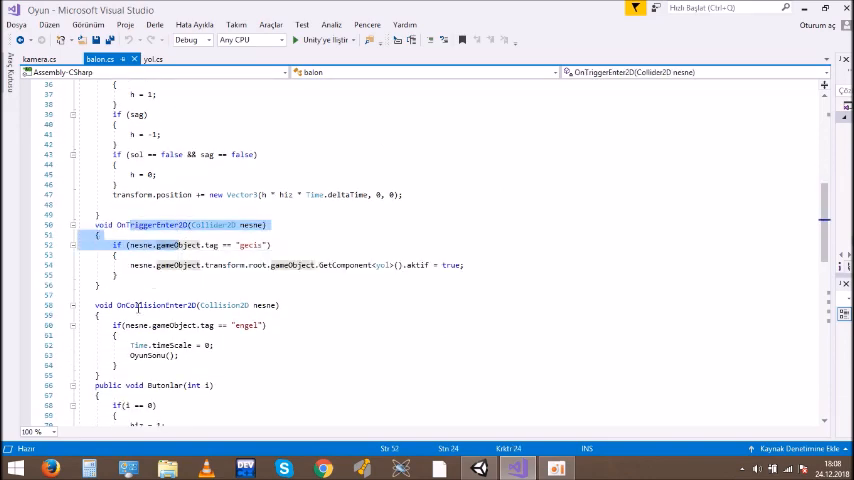
pyautogui.click(128, 316)
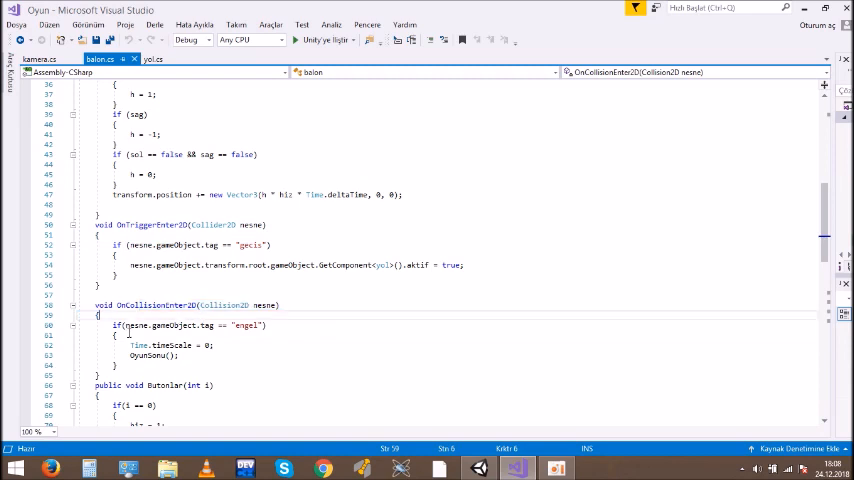
pyautogui.moveTo(136, 344)
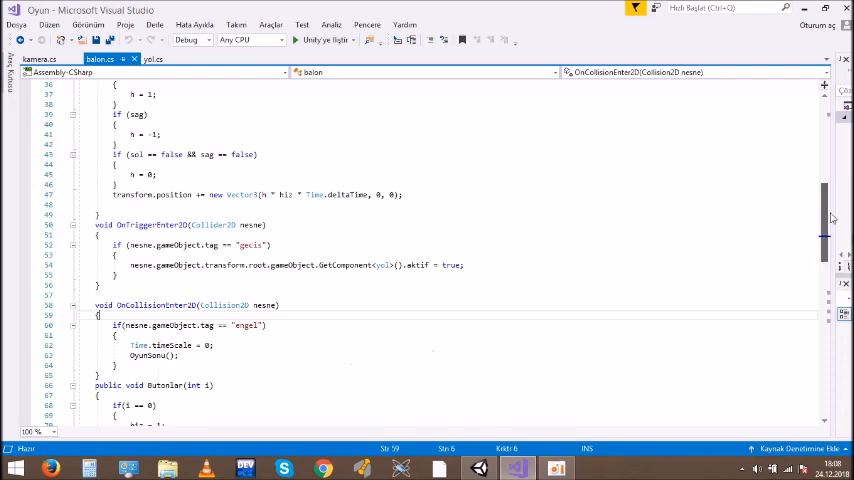
pyautogui.scroll(-3)
pyautogui.write('OyunSonuPanel.SetActive(true);')
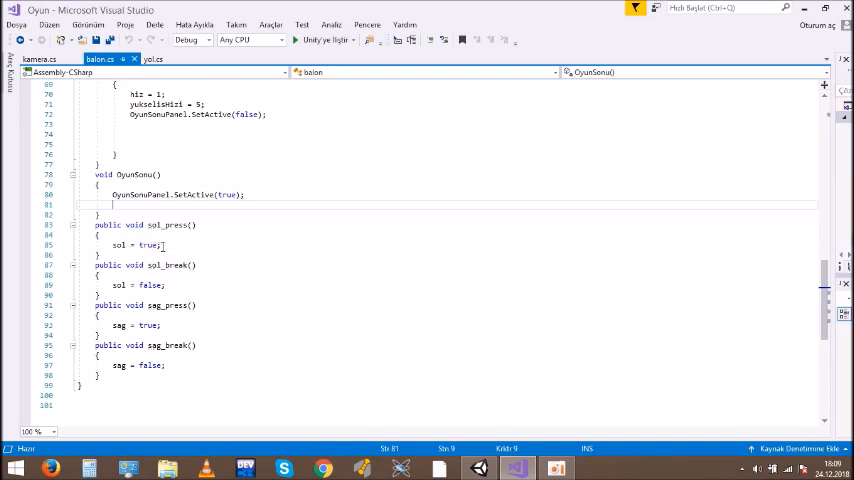
pyautogui.moveTo(268, 274)
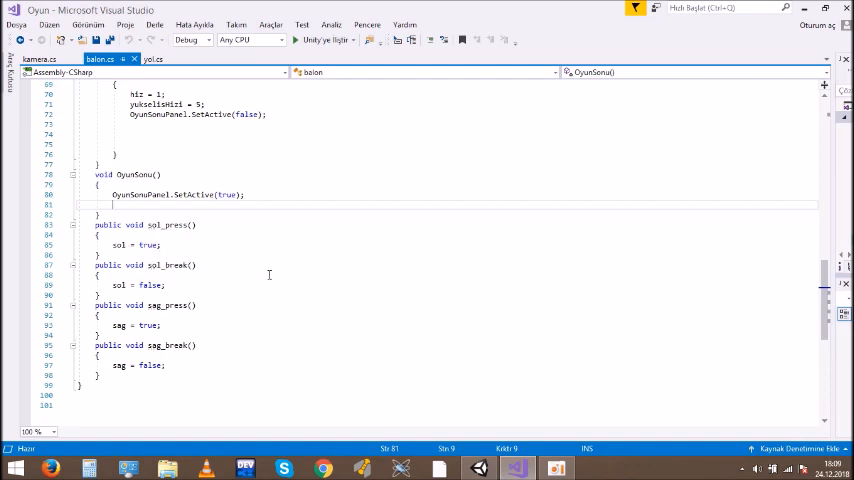
pyautogui.moveTo(352, 246)
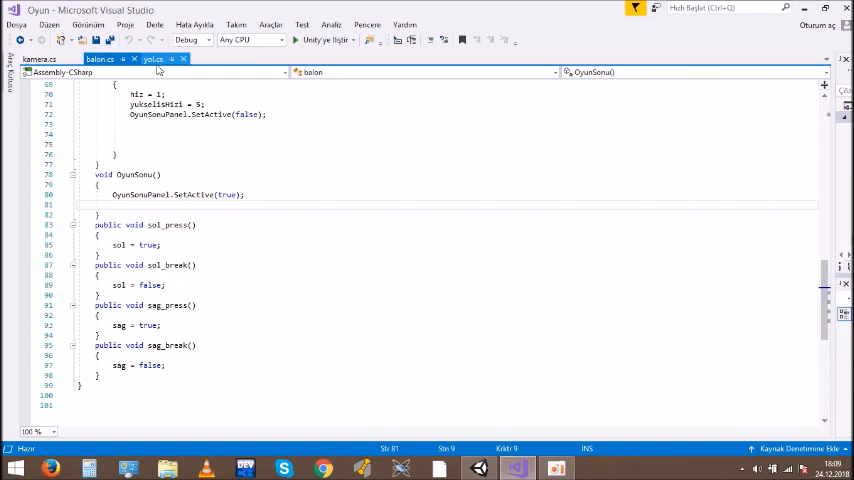
# Switch from balon.cs to the yol.cs road script
pyautogui.click(152, 60)
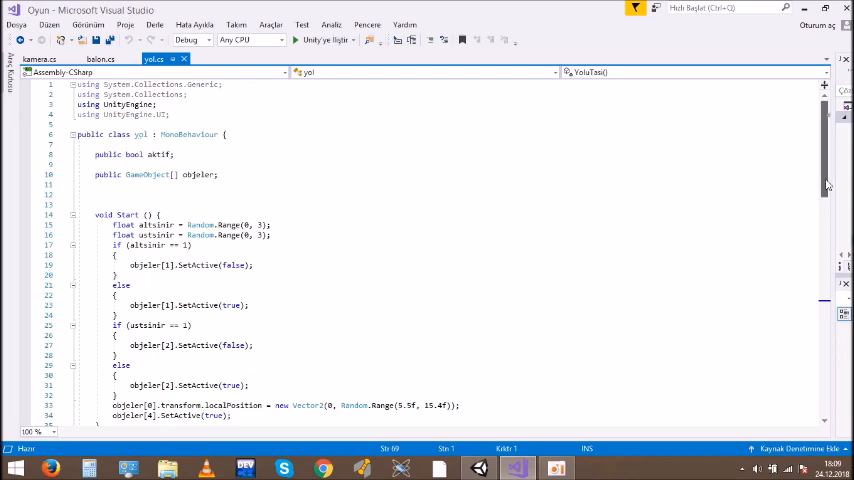
# Scroll through the yol.cs Start method that randomly activates obstacles
pyautogui.scroll(-3)
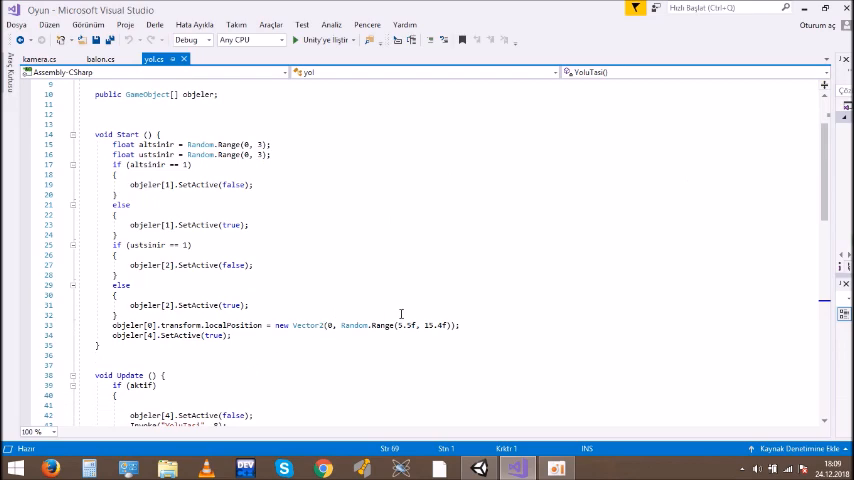
pyautogui.moveTo(620, 144)
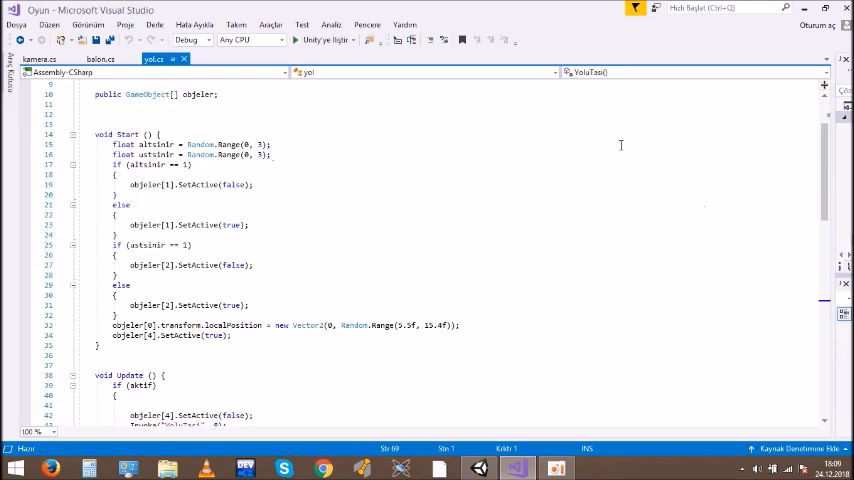
pyautogui.scroll(-3)
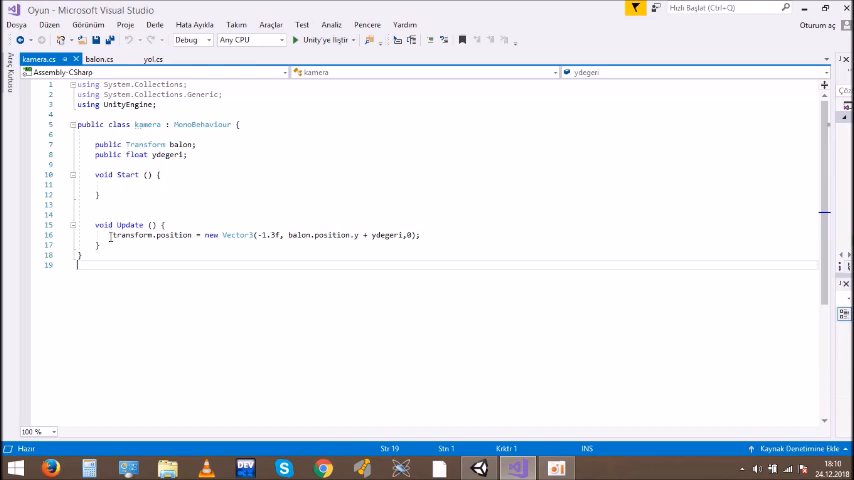
# Highlight a line of the kamera.cs Update code that follows the balloon's height
pyautogui.moveTo(112, 236); pyautogui.dragTo(290, 236)
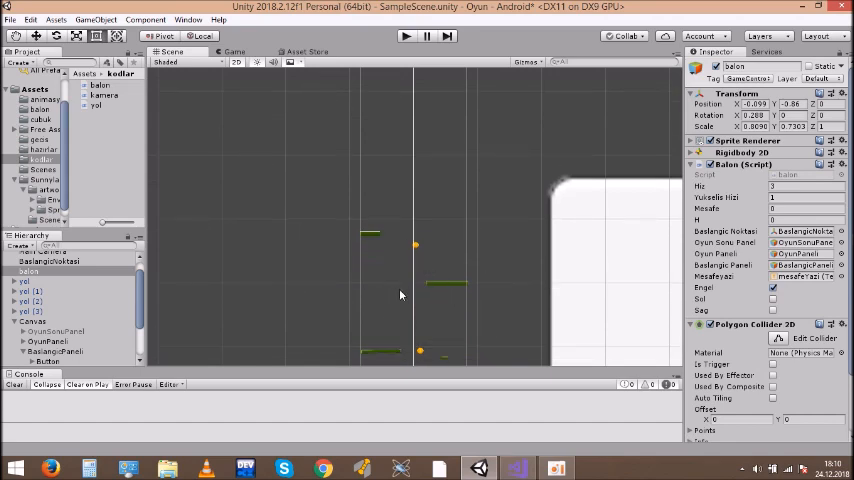
pyautogui.moveTo(378, 302)
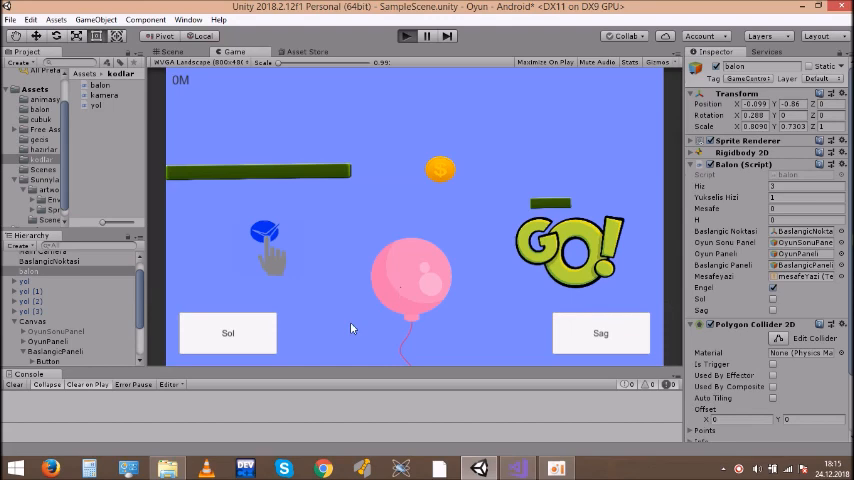
pyautogui.moveTo(232, 336)
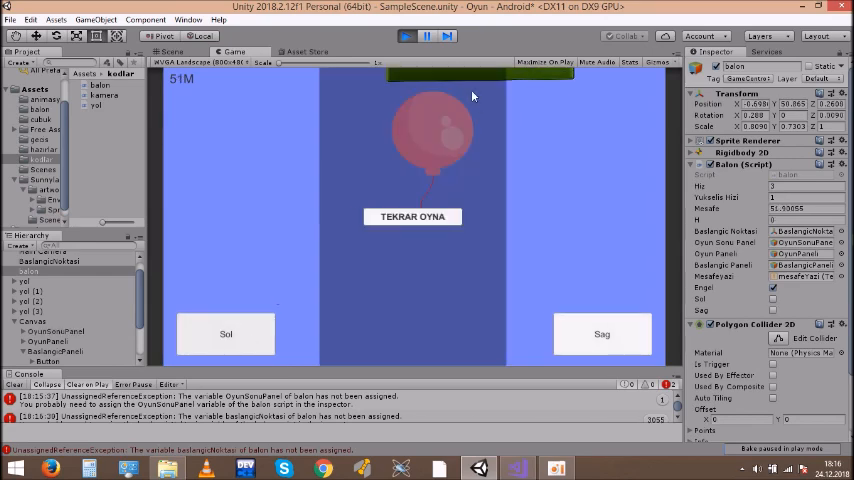
pyautogui.moveTo(510, 82)
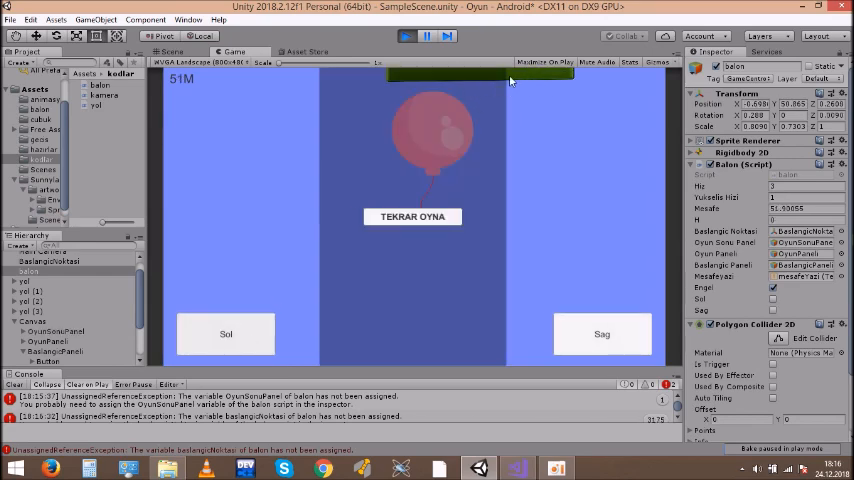
pyautogui.moveTo(320, 148)
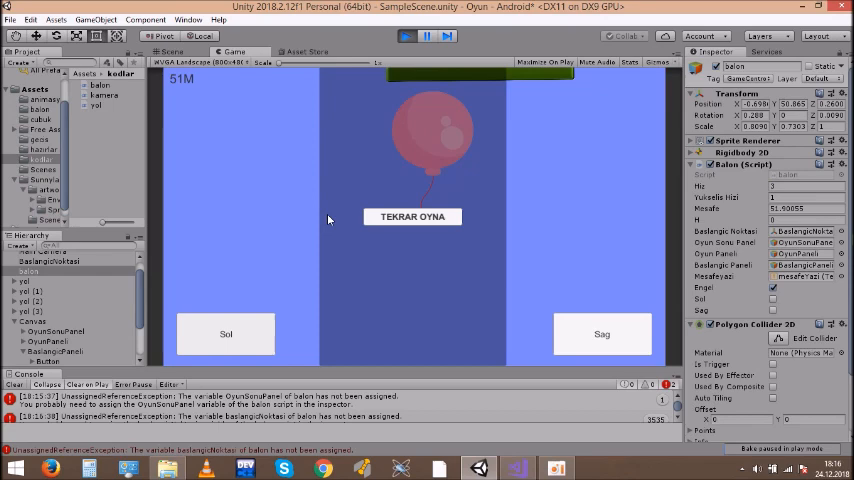
pyautogui.moveTo(408, 238)
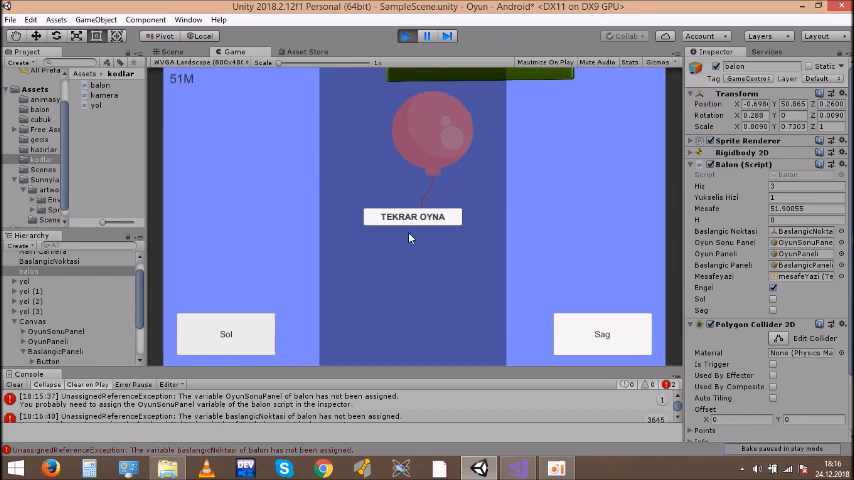